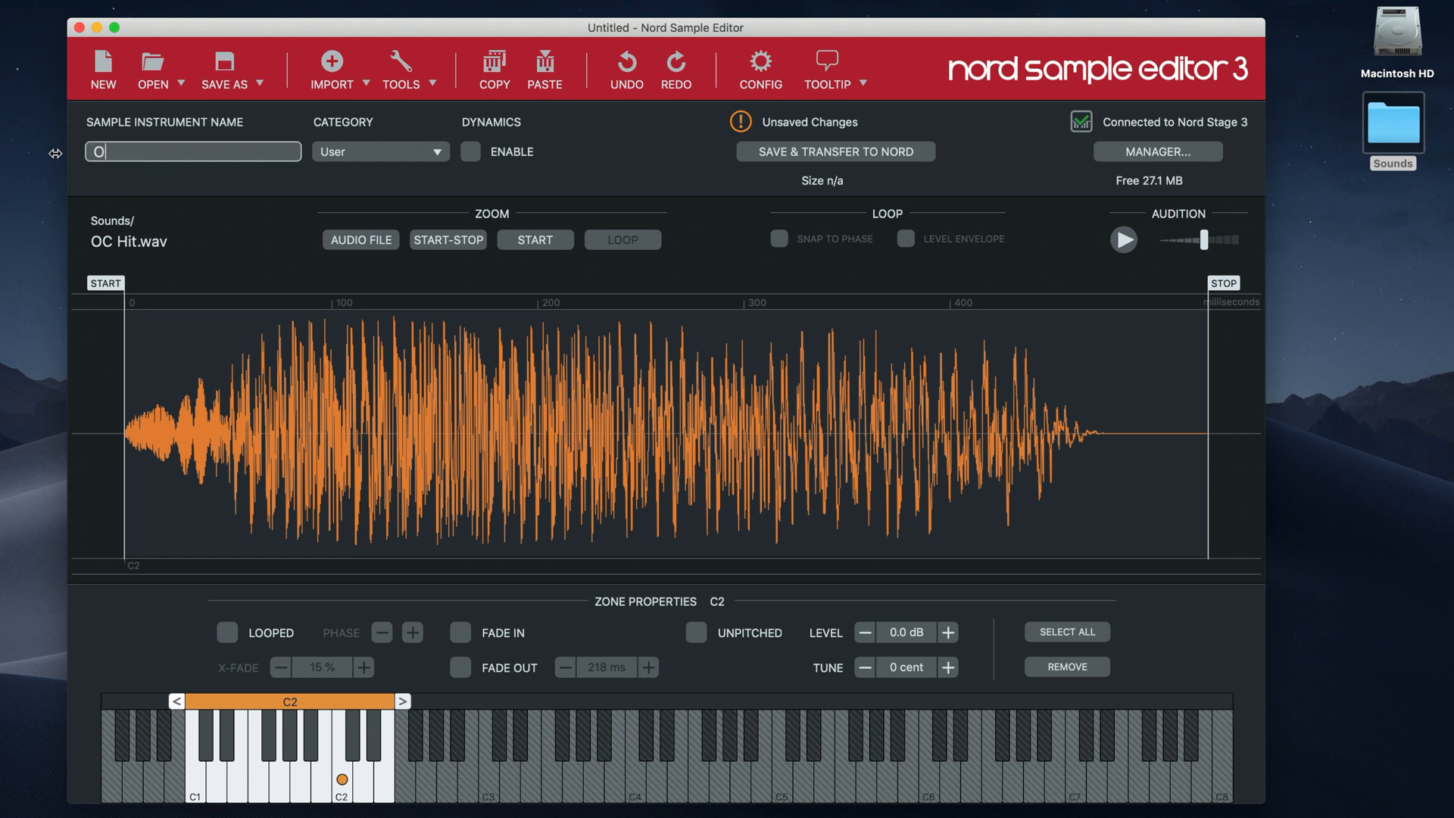
Name the instrument 'Orchestra Hit', then save and transfer it to the Nord Stage 3.
type("rchestra Hit")
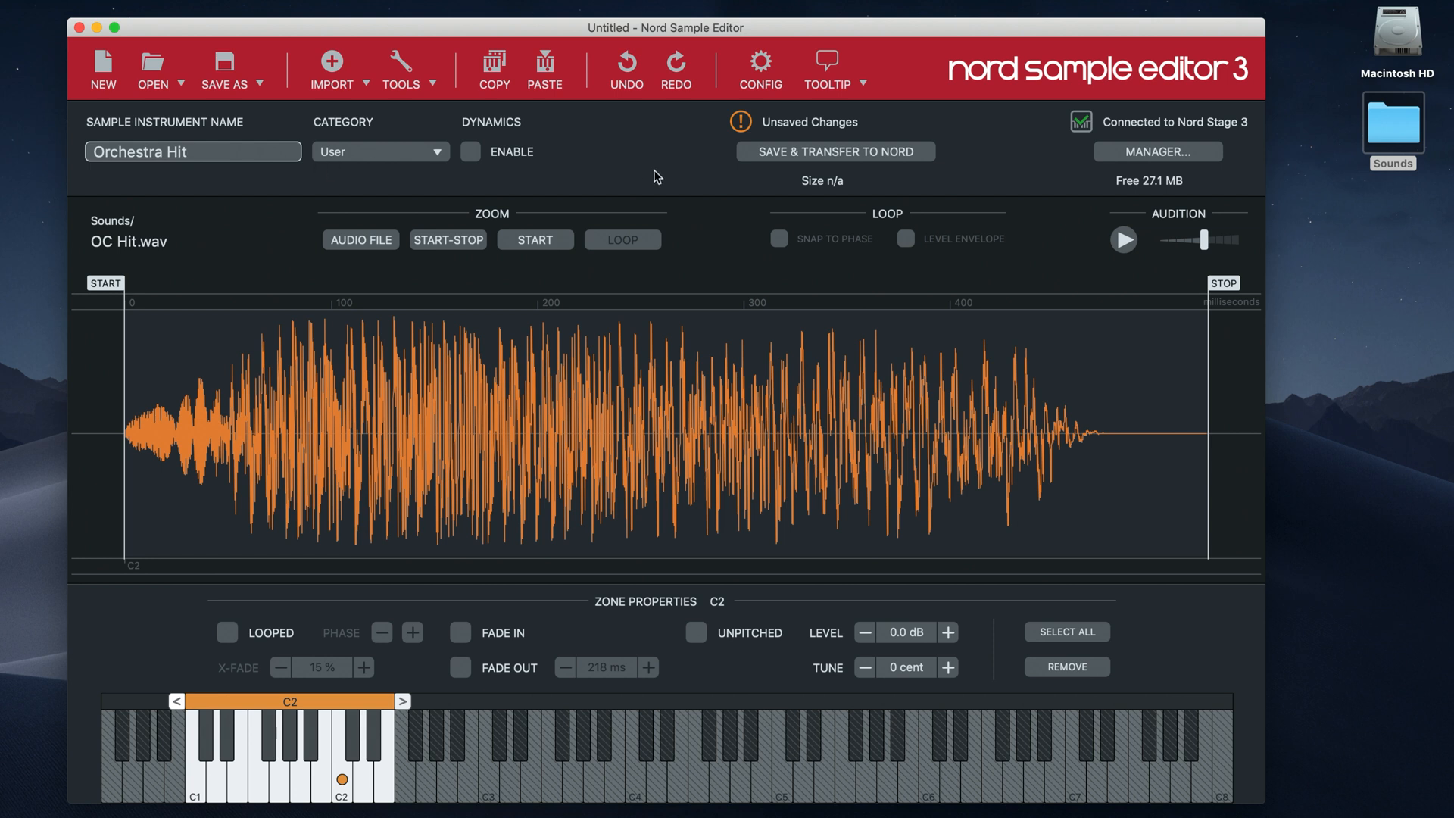
left_click(833, 152)
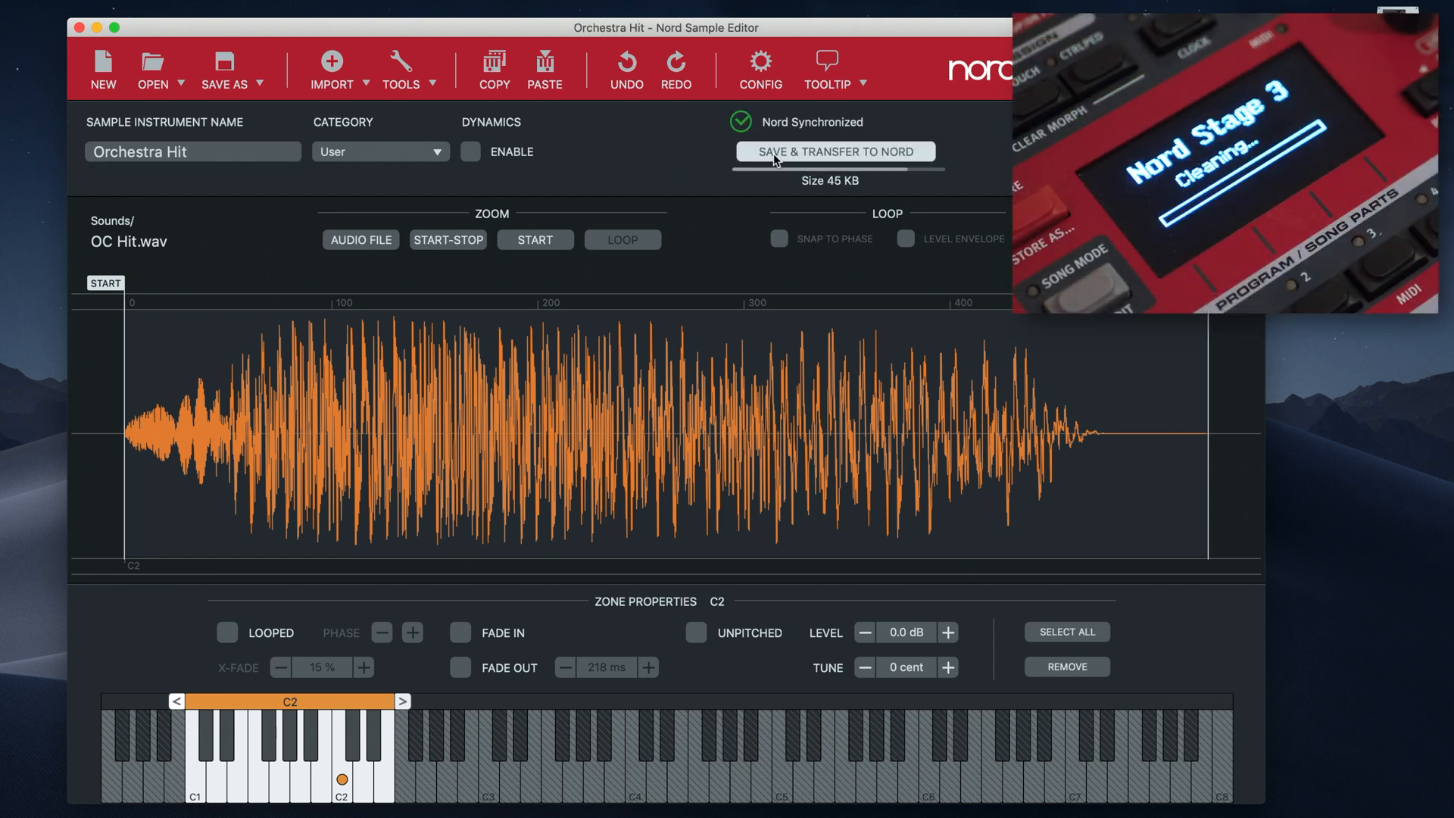